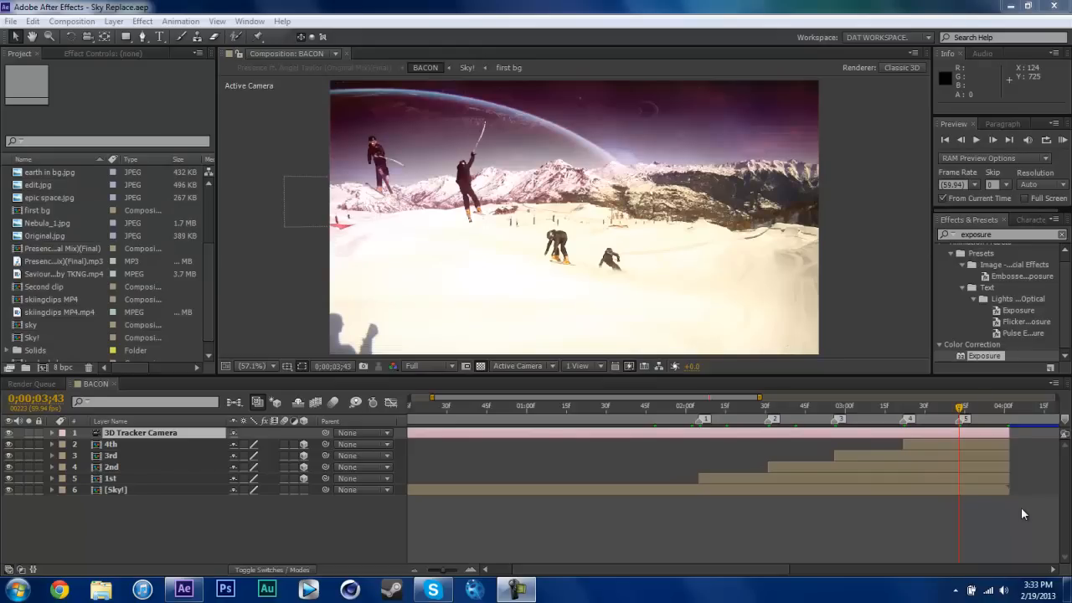
pyautogui.moveTo(801, 411)
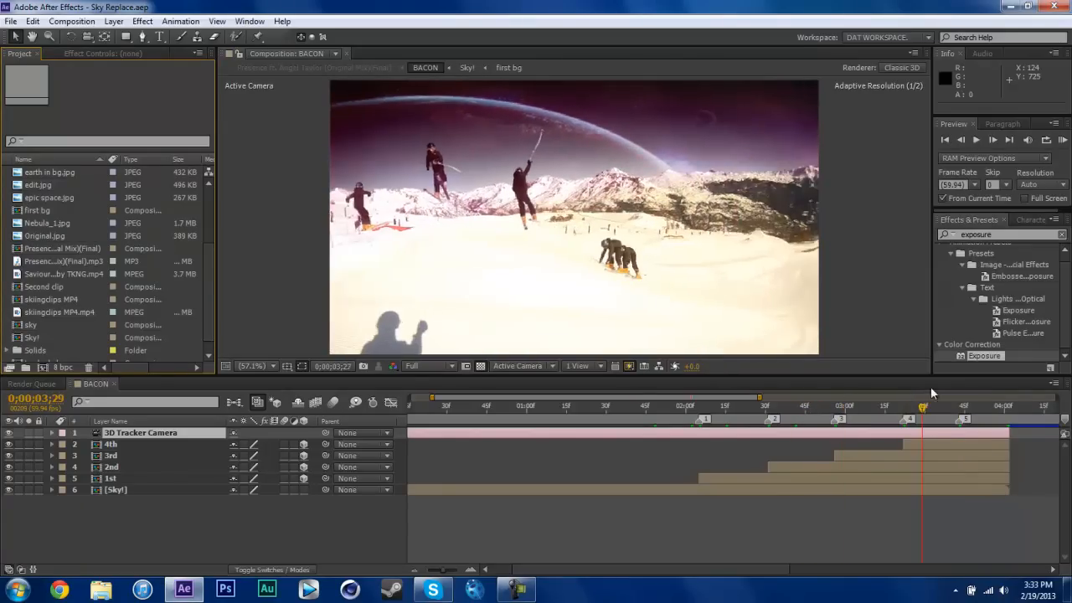
# Review the skier clip at several moments, then create a new composition from the Sky1 footage.
pyautogui.click(982, 421)
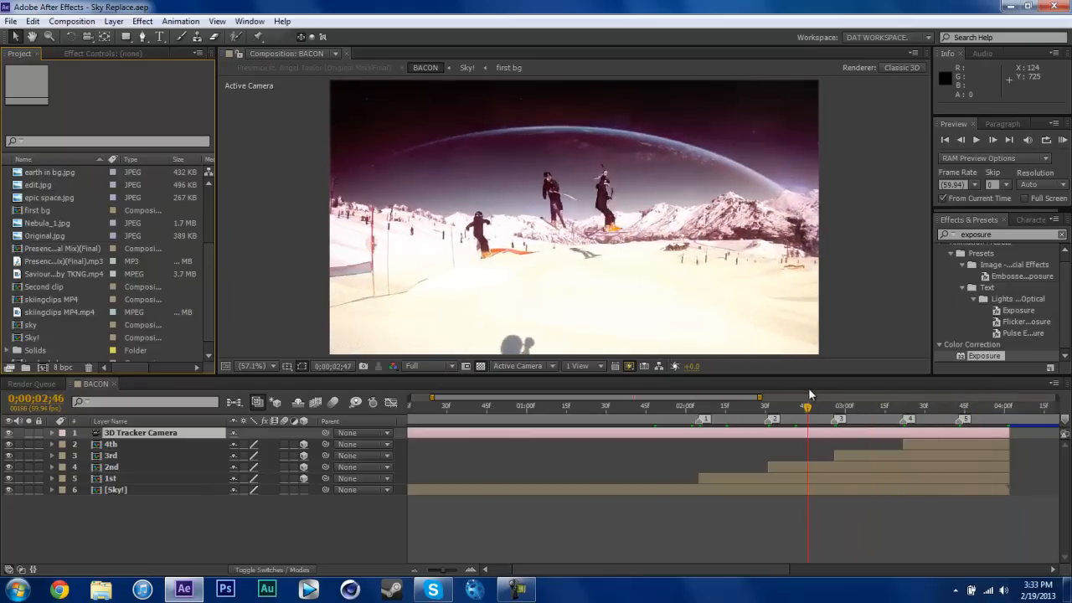
pyautogui.click(667, 407)
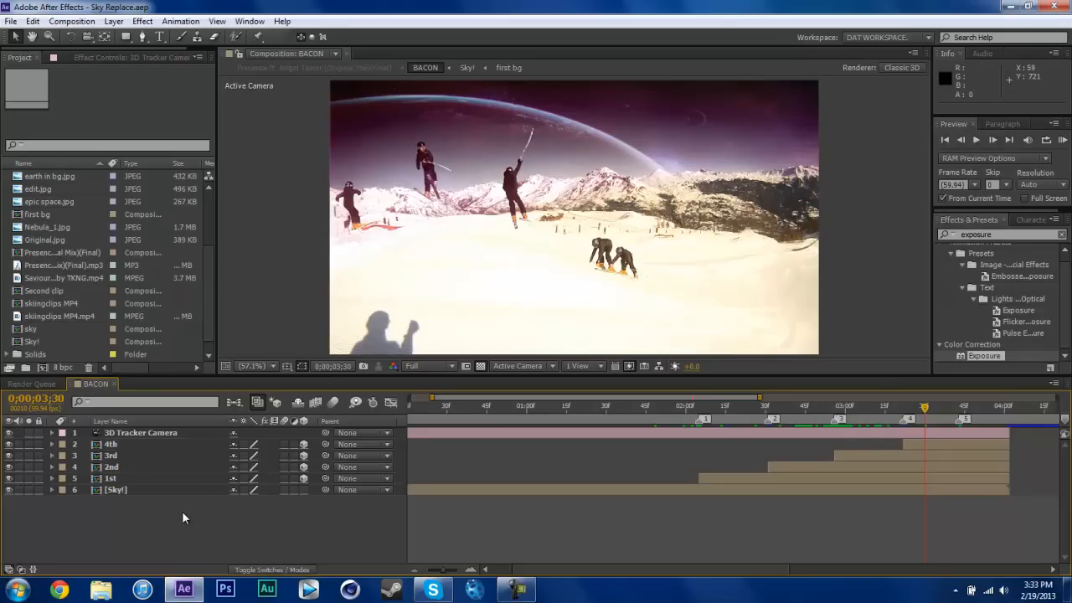
pyautogui.moveTo(778, 389)
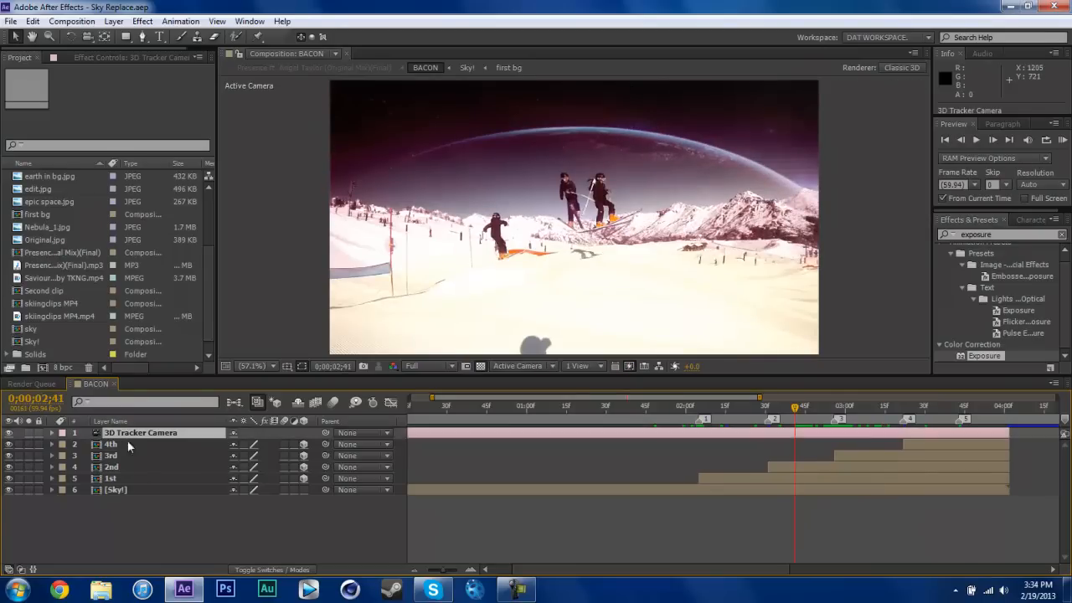
pyautogui.click(623, 407)
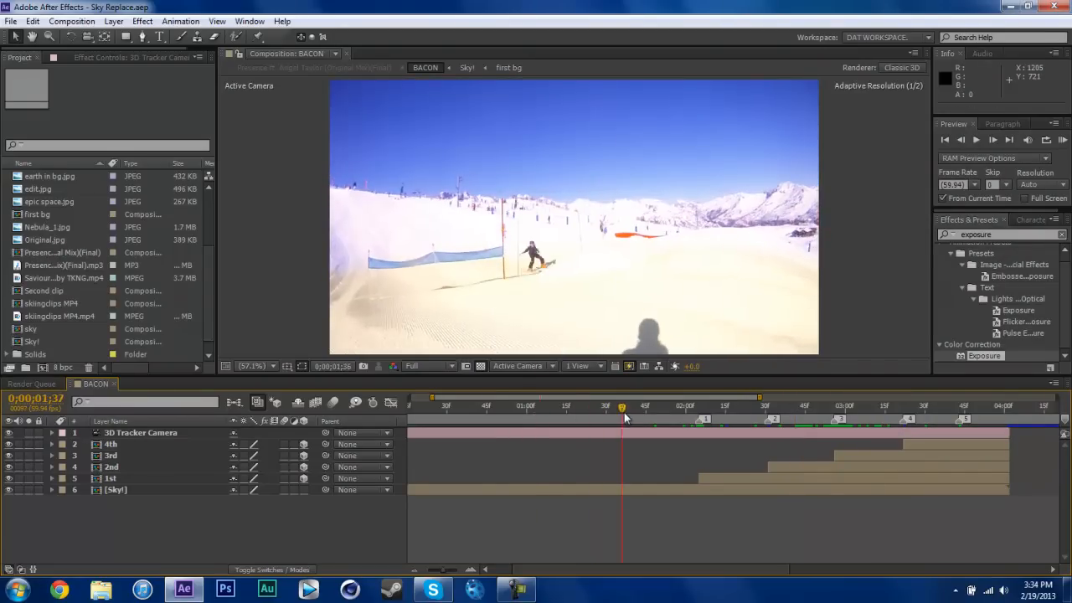
pyautogui.moveTo(623, 405); pyautogui.dragTo(767, 405)
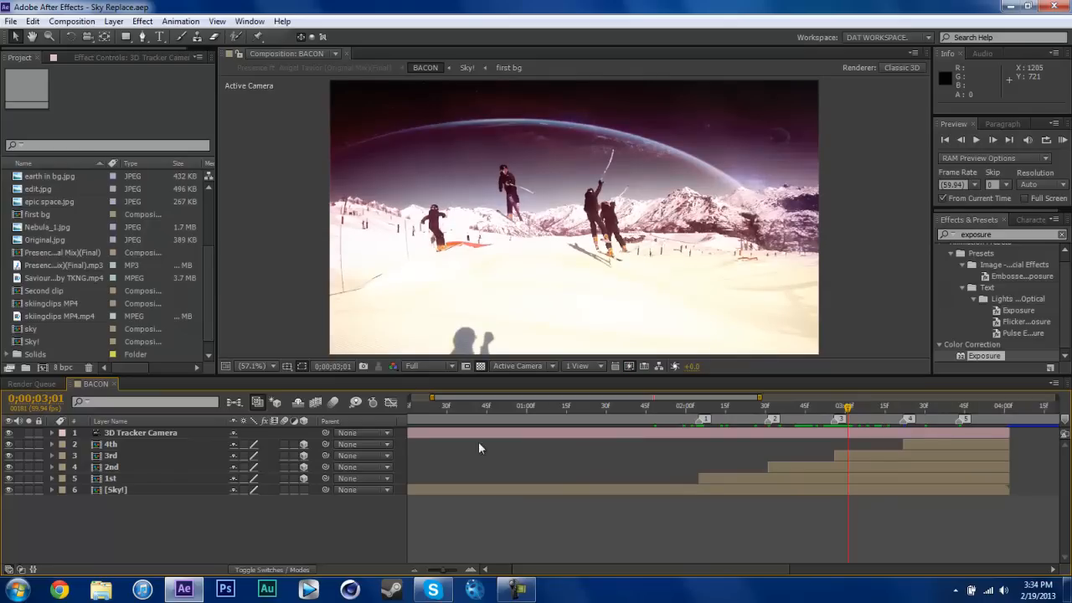
pyautogui.scroll(-3)
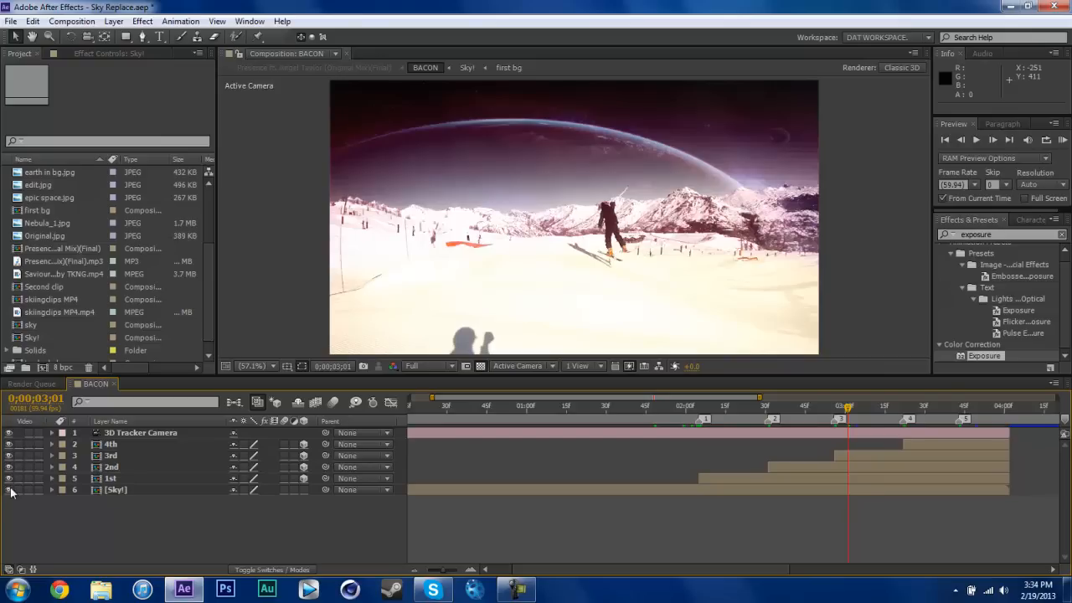
pyautogui.click(30, 337)
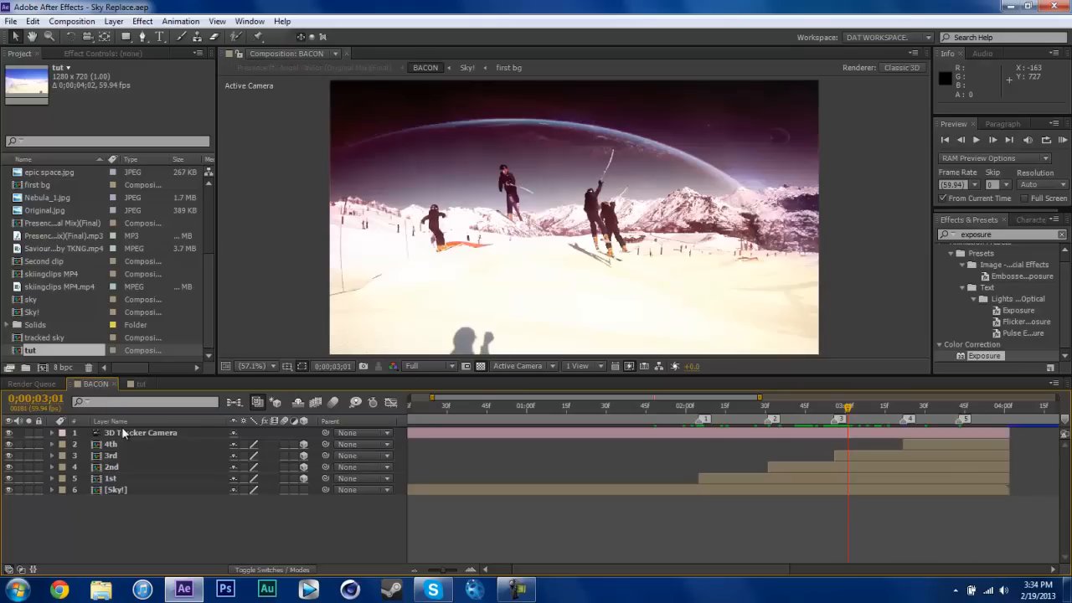
# Switch into the new composition and move to the frame showing the skier mid-run.
pyautogui.click(142, 383)
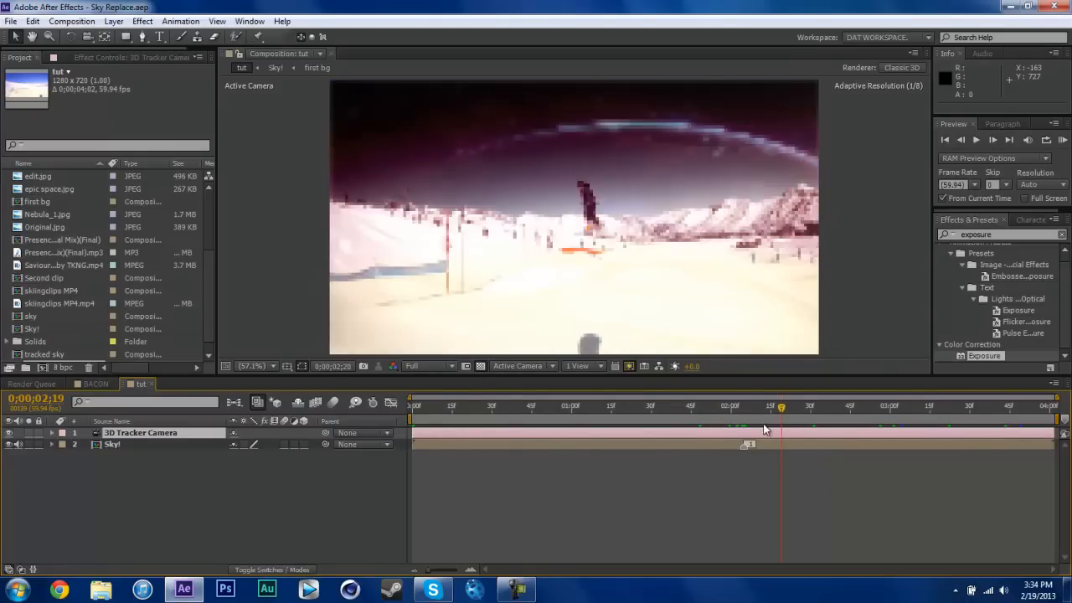
pyautogui.click(742, 407)
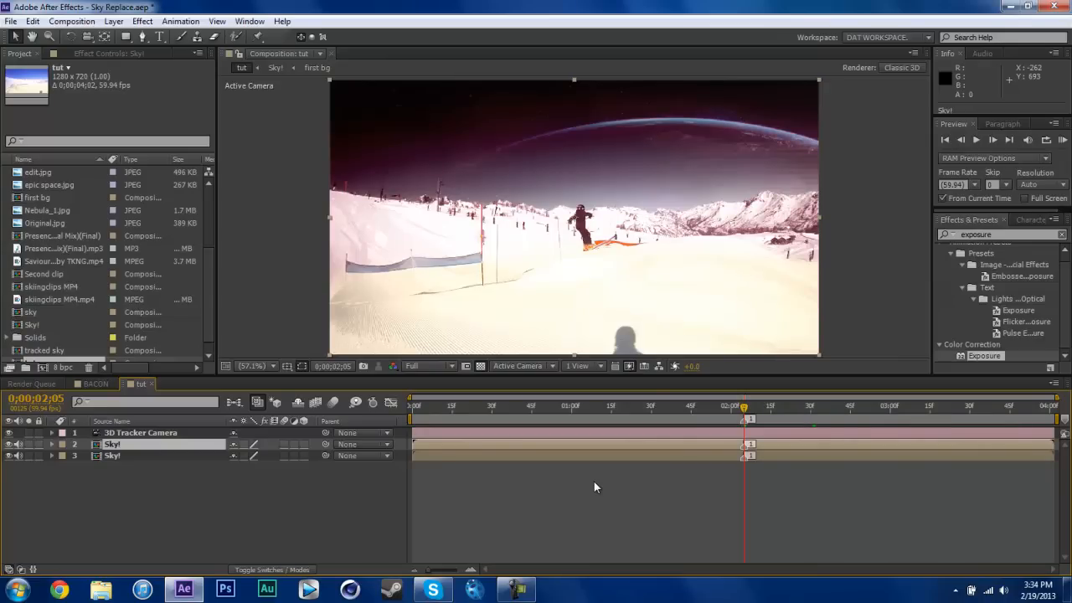
pyautogui.moveTo(740, 418)
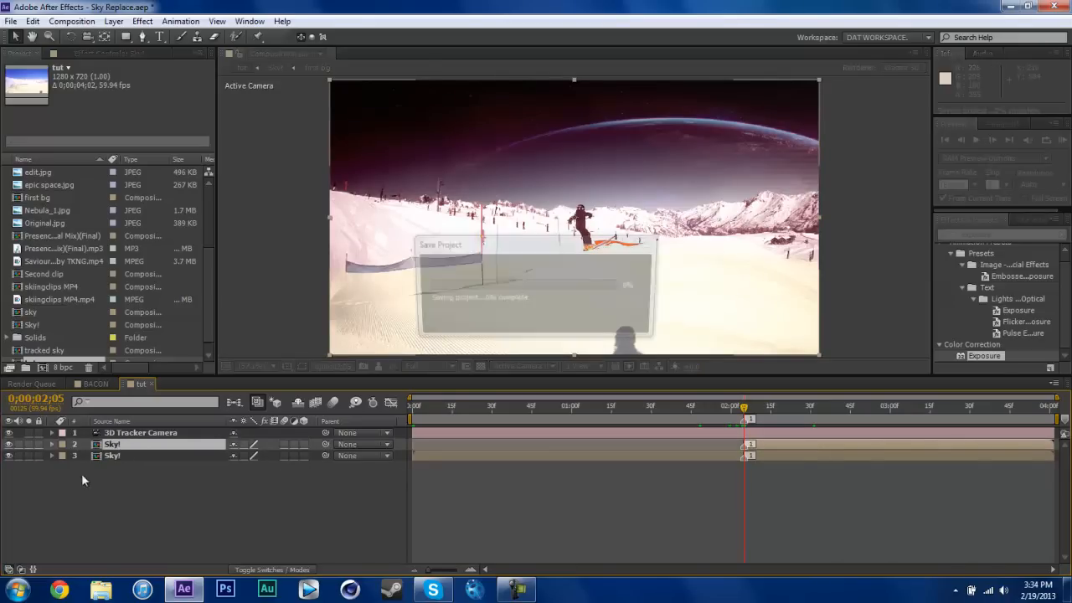
# Enable Time Remapping on the duplicated Sky1 layer and scrub to a later frame to check it.
pyautogui.rightClick(110, 444)
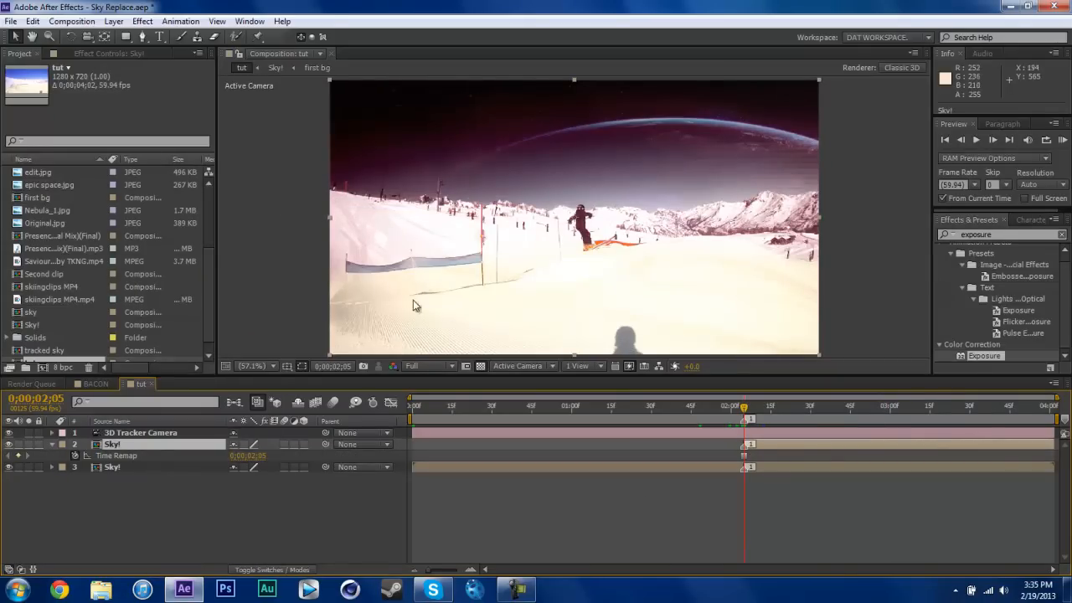
pyautogui.click(970, 407)
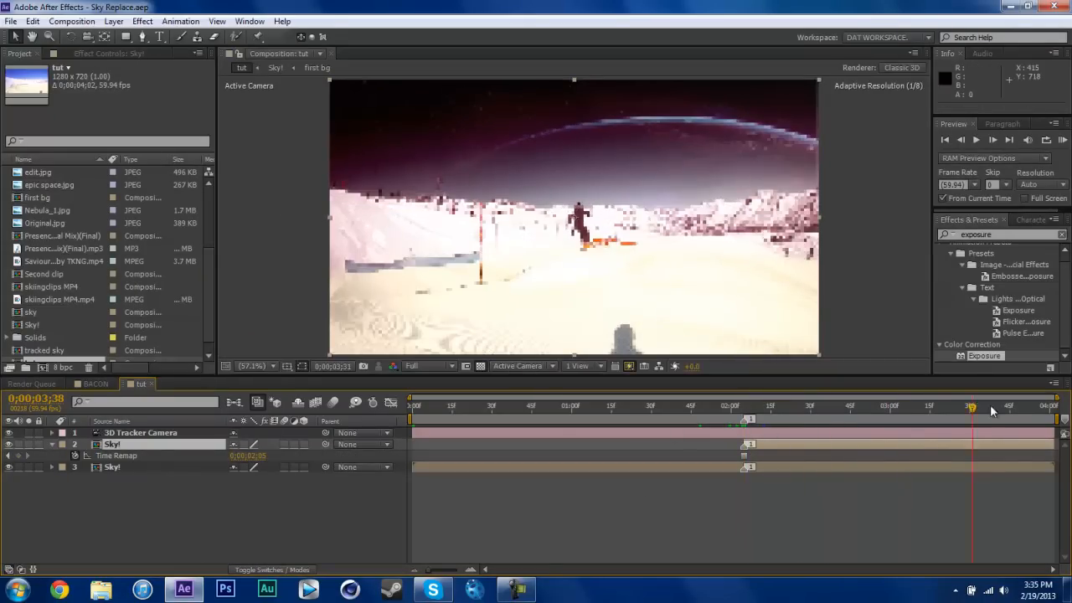
pyautogui.click(742, 407)
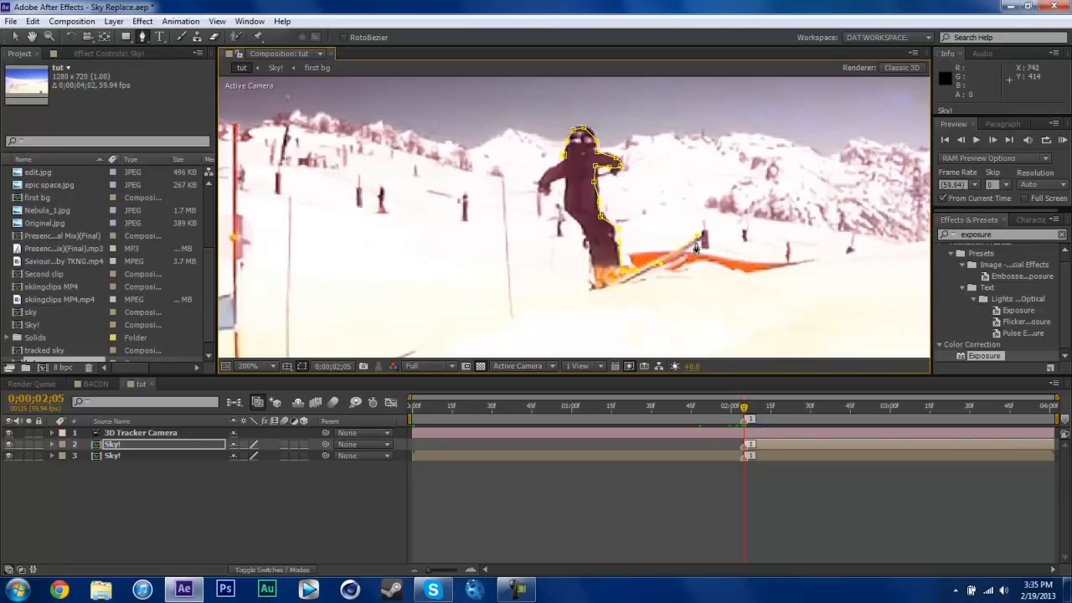
pyautogui.moveTo(636, 281)
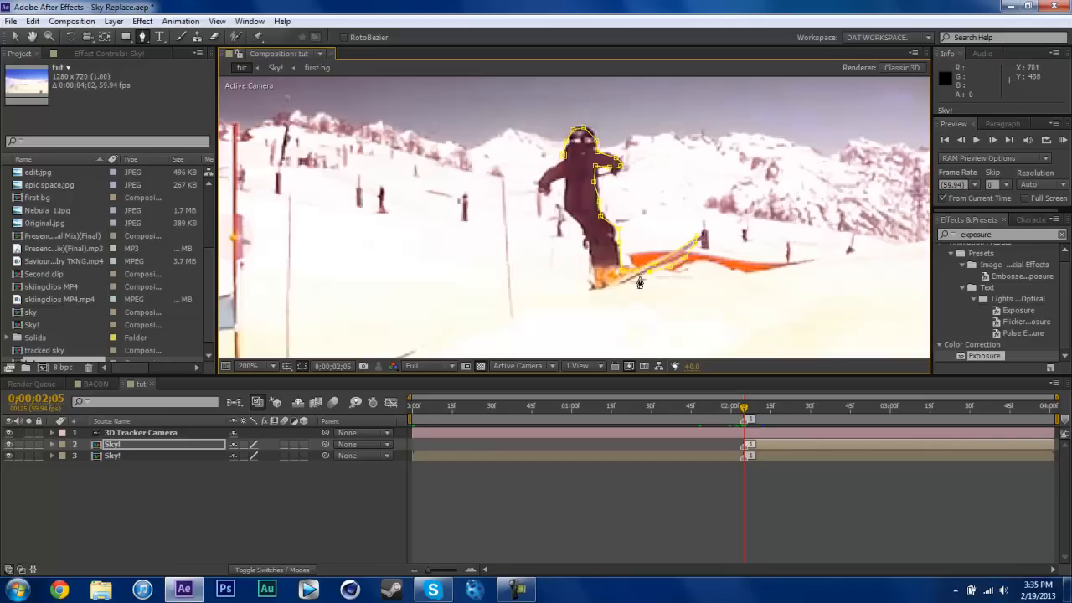
pyautogui.moveTo(588, 282)
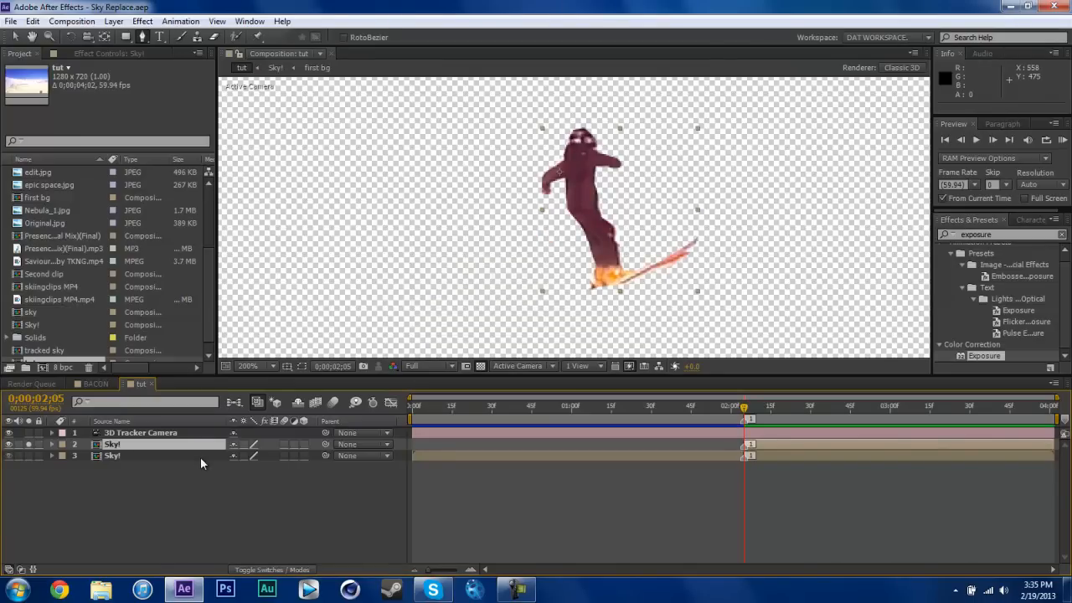
# Select the top Sky! layer to begin masking the skier out over the space-sky scene.
pyautogui.click(52, 444)
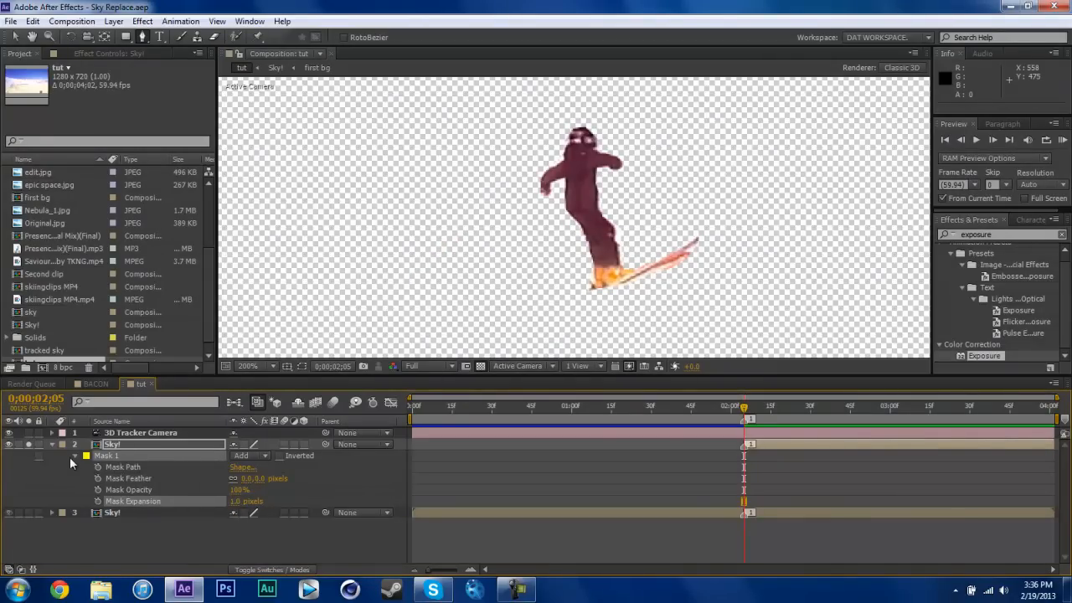
pyautogui.moveTo(252, 491)
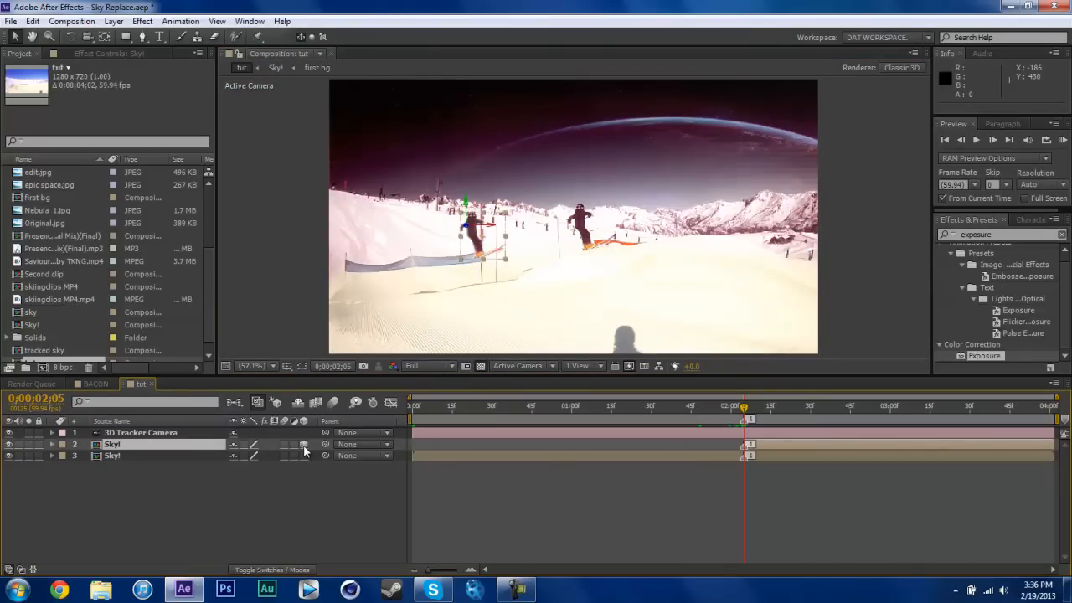
pyautogui.moveTo(519, 225)
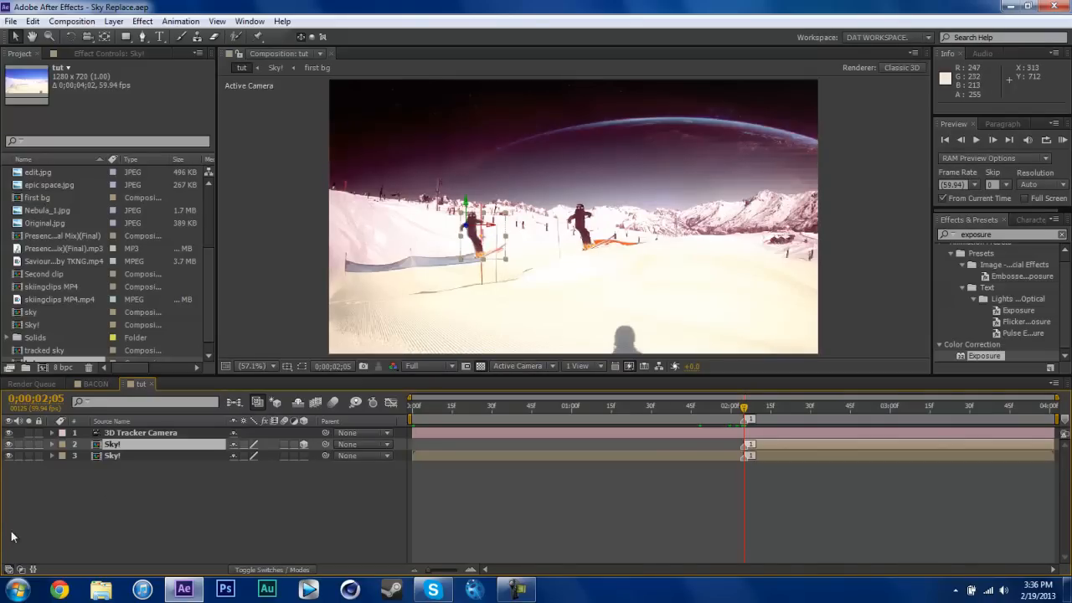
# Focus the bottom Sky! layer to view the original snowy skier footage close up.
pyautogui.click(141, 432)
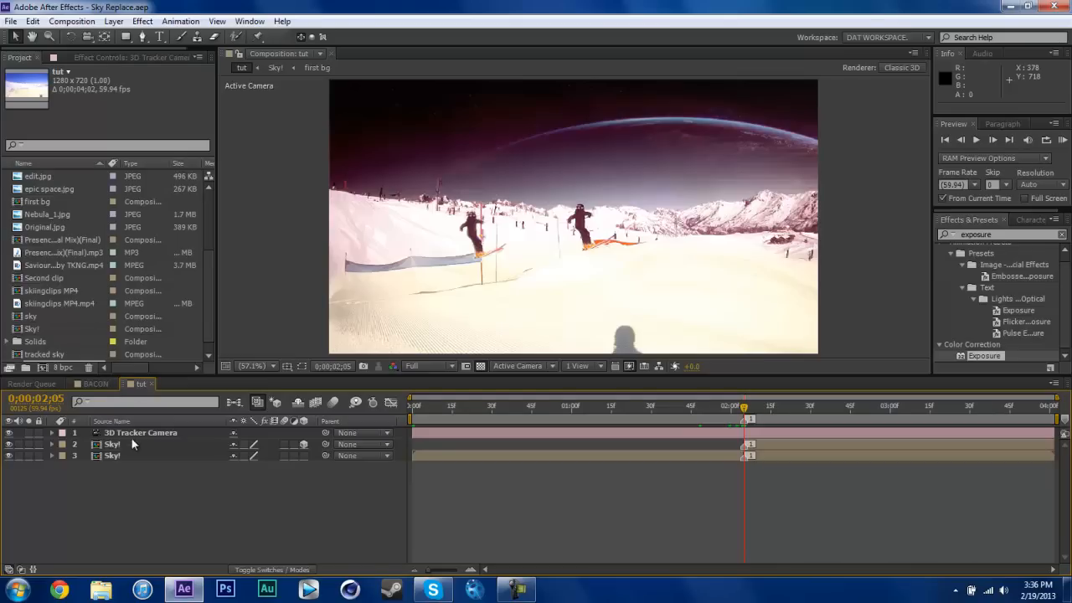
pyautogui.click(110, 443)
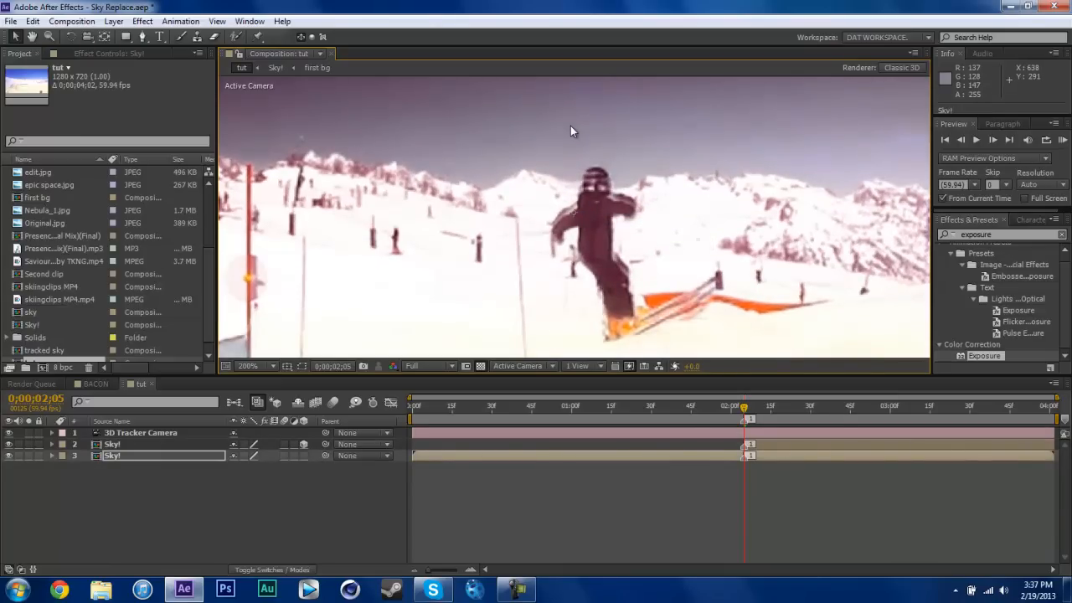
# Inspect the 3D positions of the tracker camera and skier copy, then jump to an earlier moment.
pyautogui.click(141, 432)
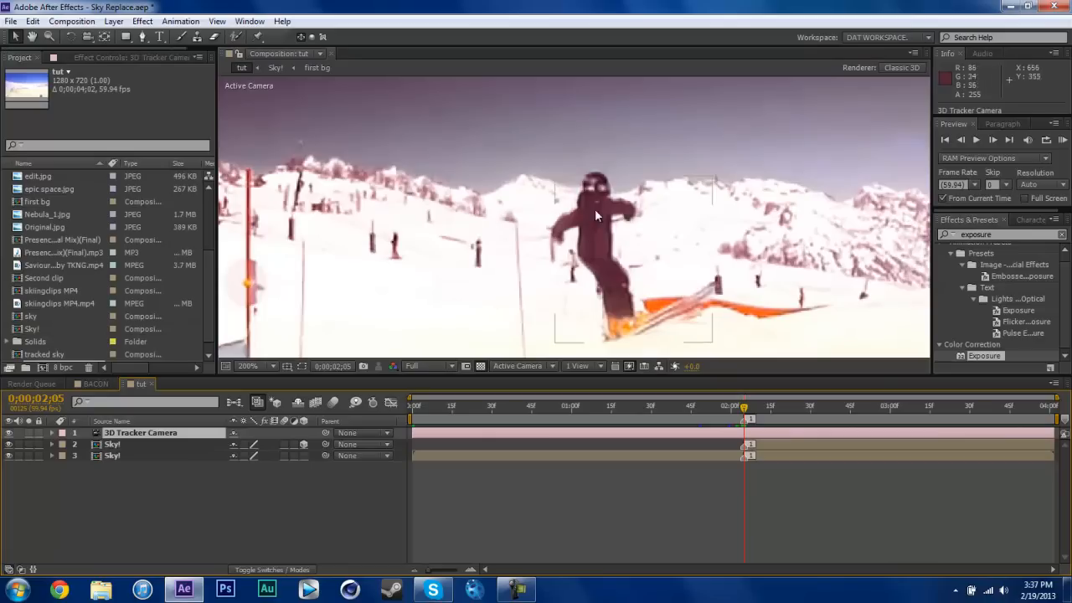
pyautogui.click(110, 444)
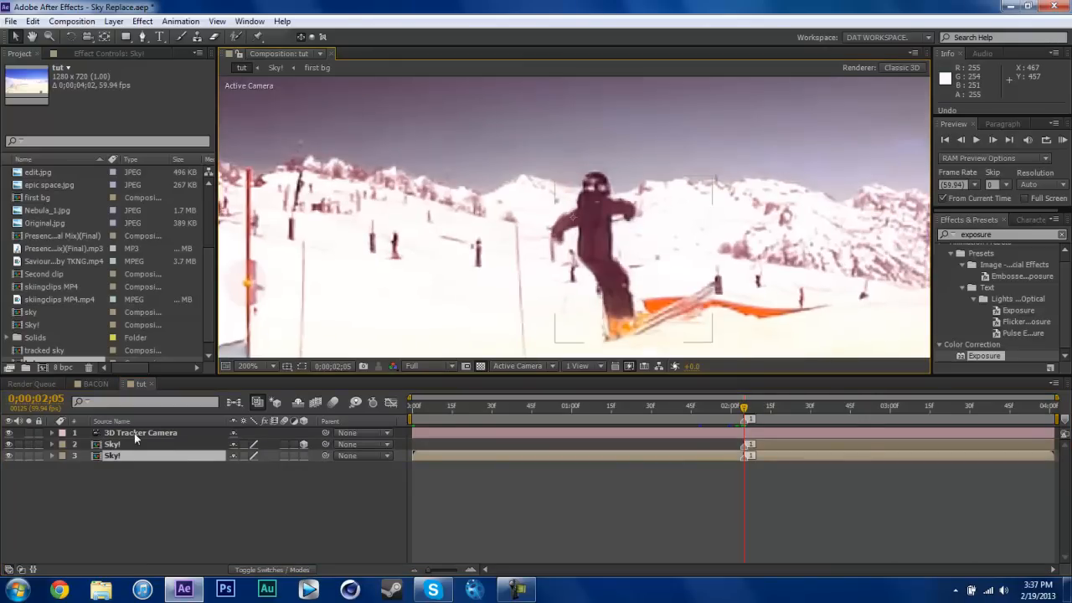
pyautogui.click(111, 444)
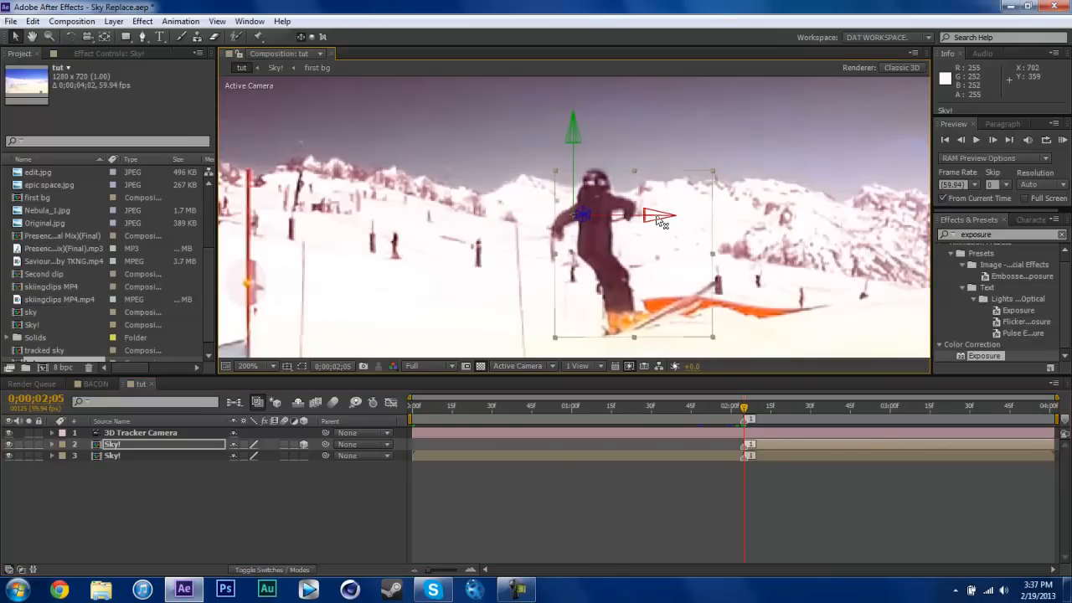
pyautogui.click(248, 365)
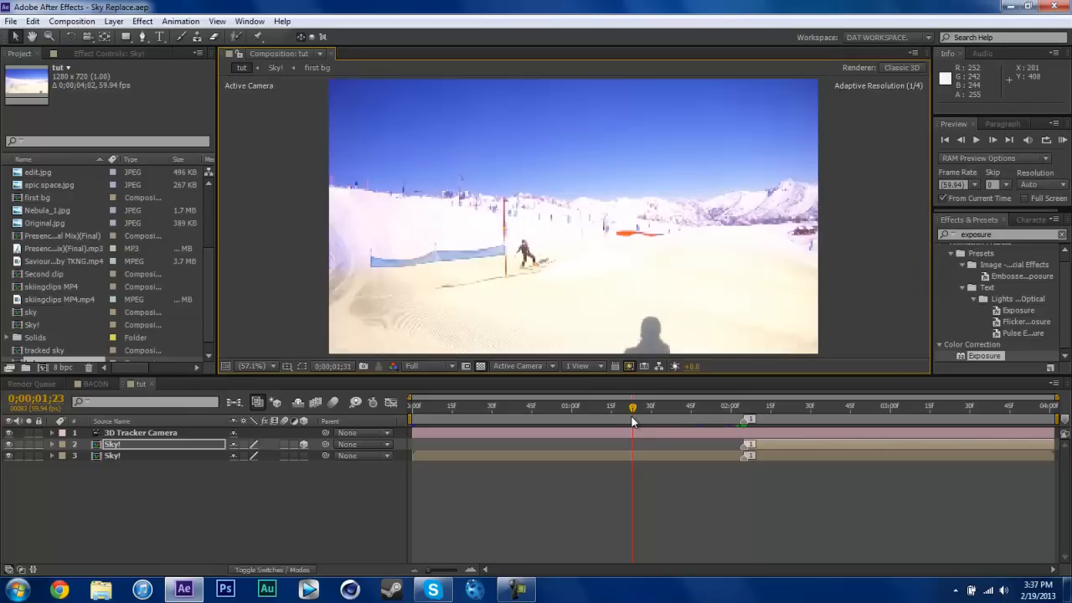
# Lower the viewer resolution to Third, then switch to the BACON composition with four skier copies.
pyautogui.click(427, 365)
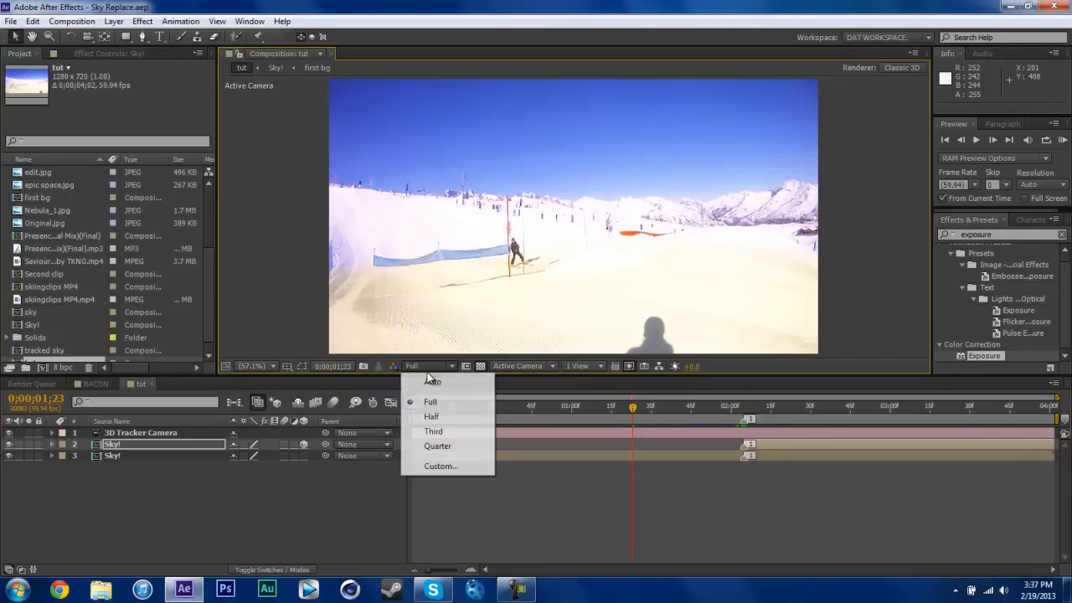
pyautogui.click(432, 432)
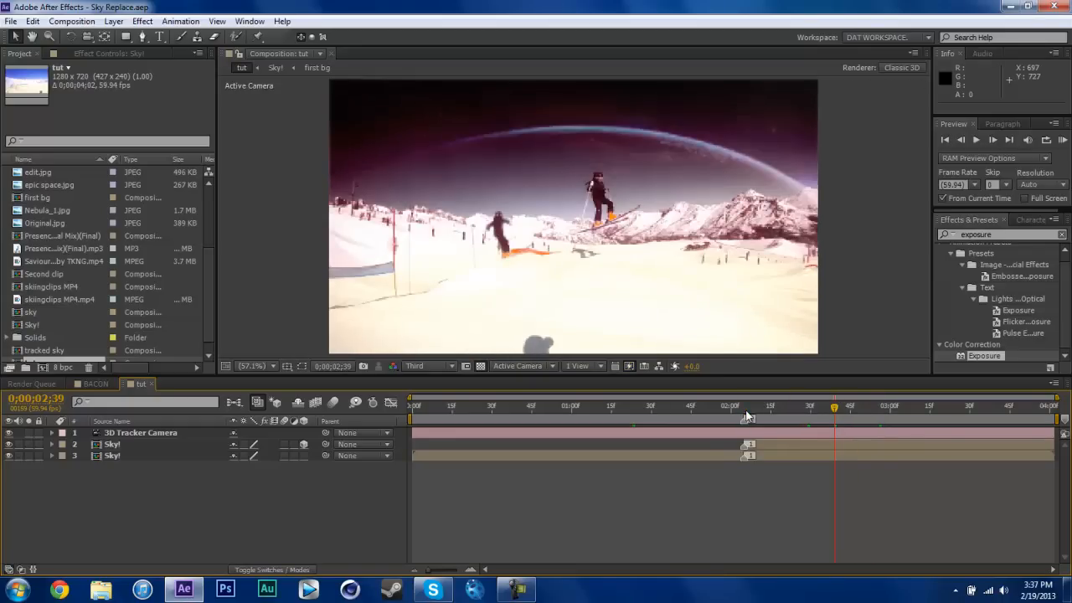
pyautogui.click(94, 383)
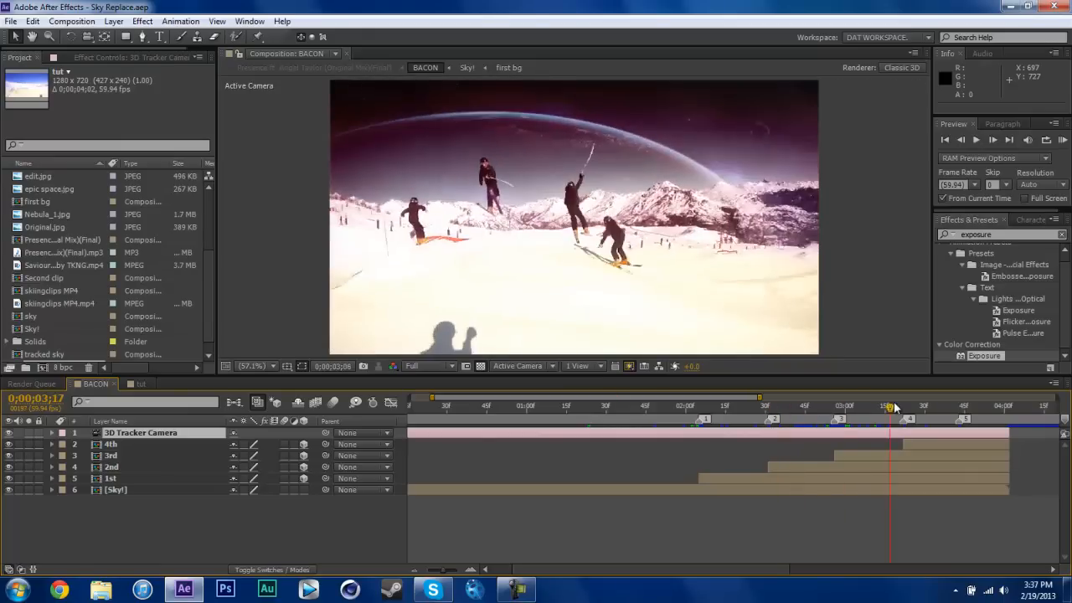
# Return to the main ski composition and scrub ahead to where the skier passes the frozen copy.
pyautogui.click(1001, 407)
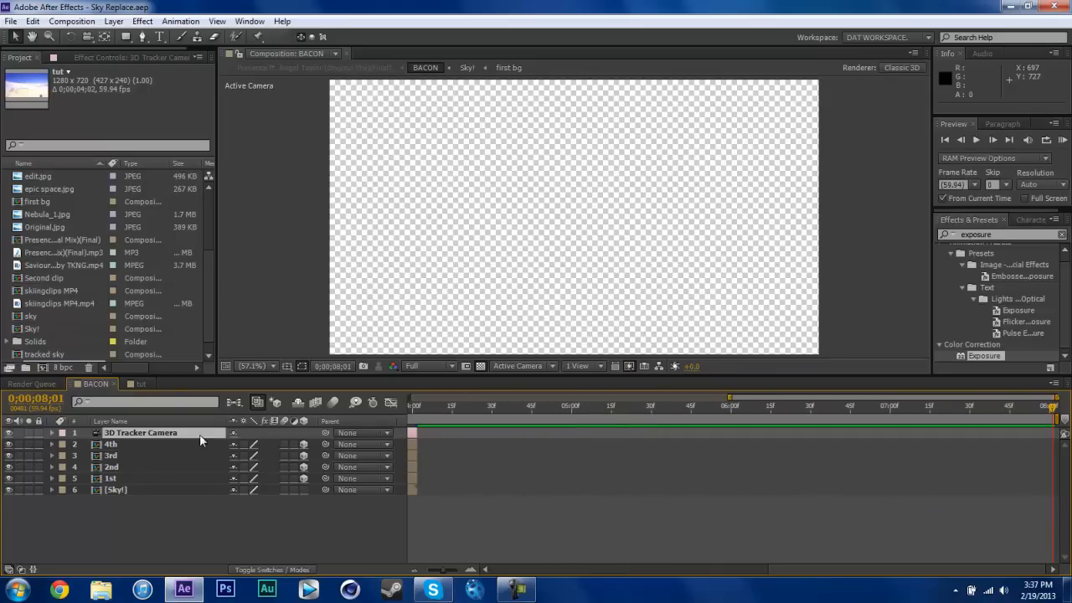
pyautogui.click(136, 383)
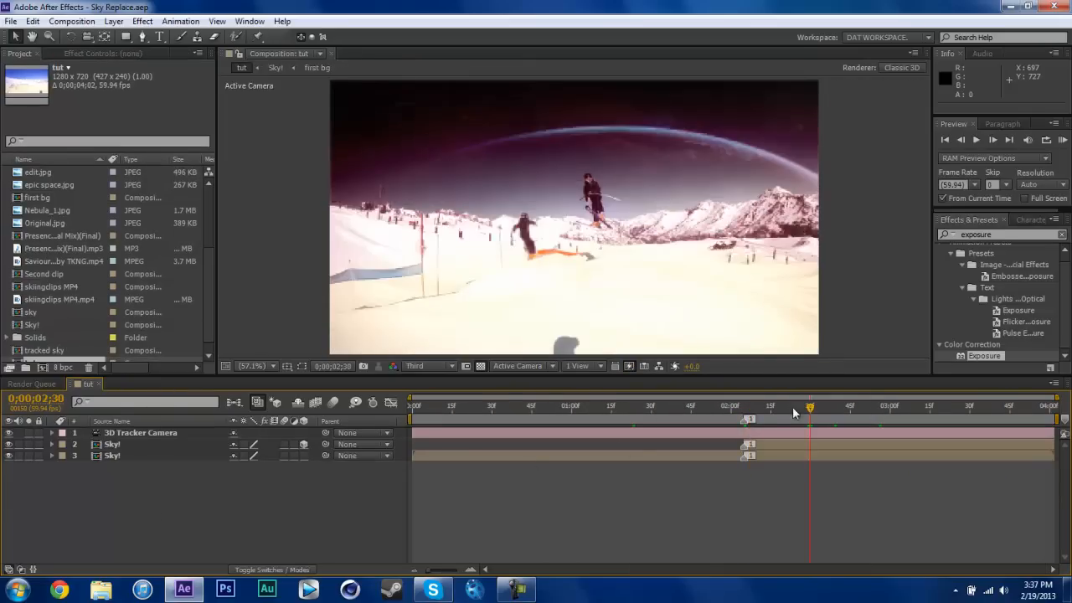
pyautogui.click(812, 407)
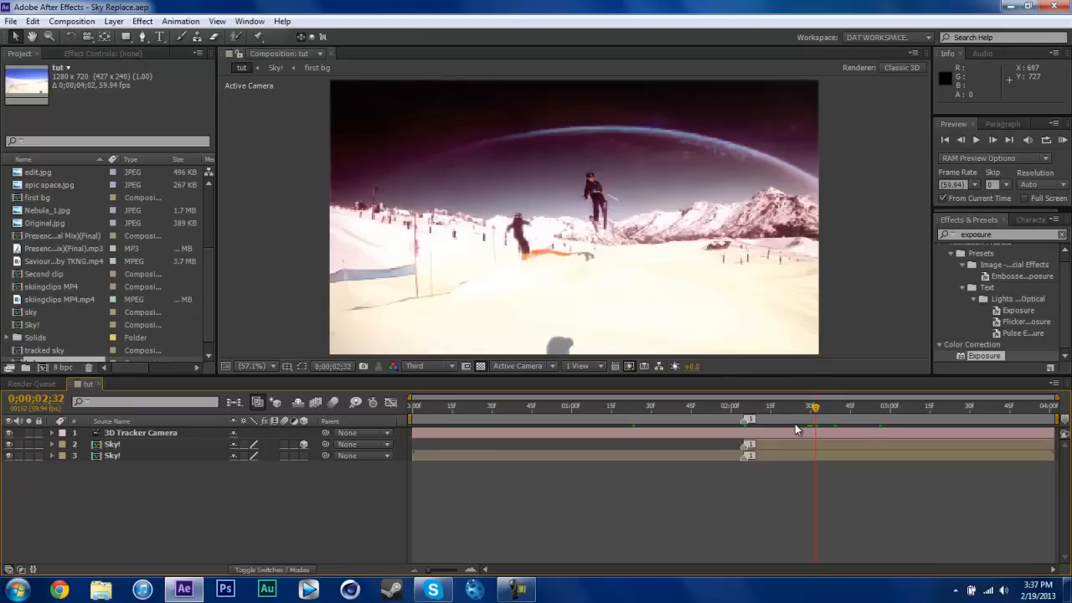
pyautogui.click(889, 407)
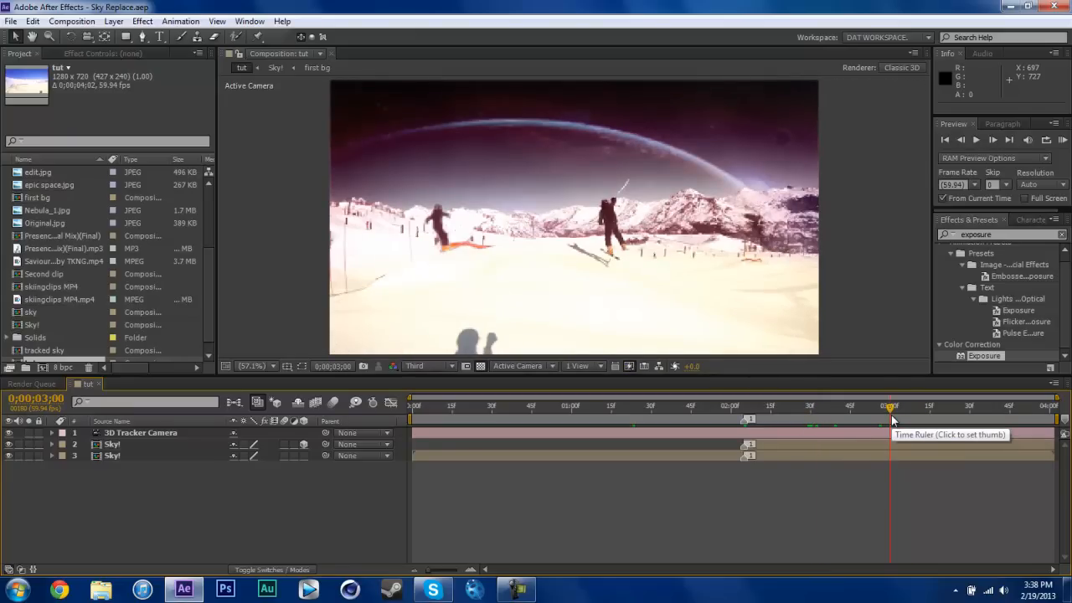